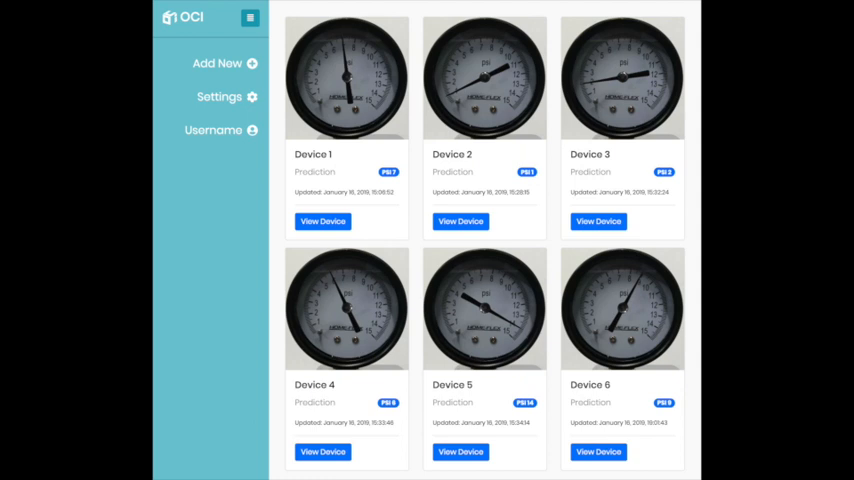
- Open Device 1's detail page showing its gauge photo, pressure chart and prediction
left_click(322, 221)
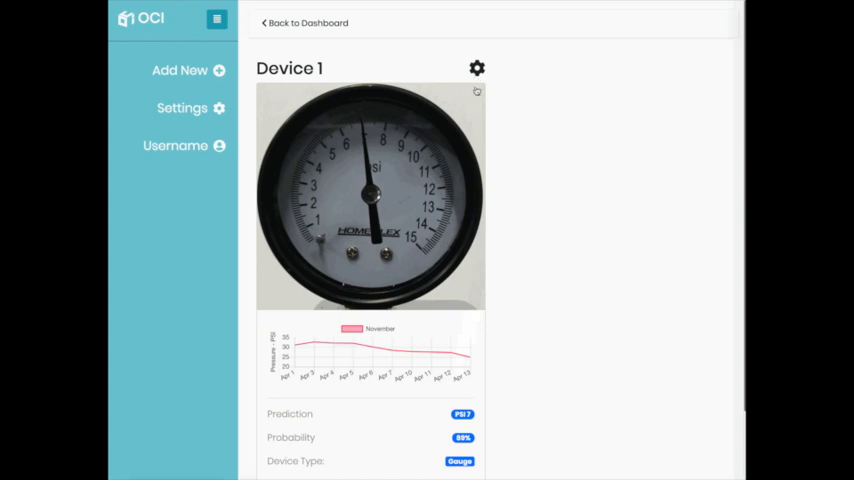
- View Device 1's settings, then go to the Add New Device page
left_click(477, 68)
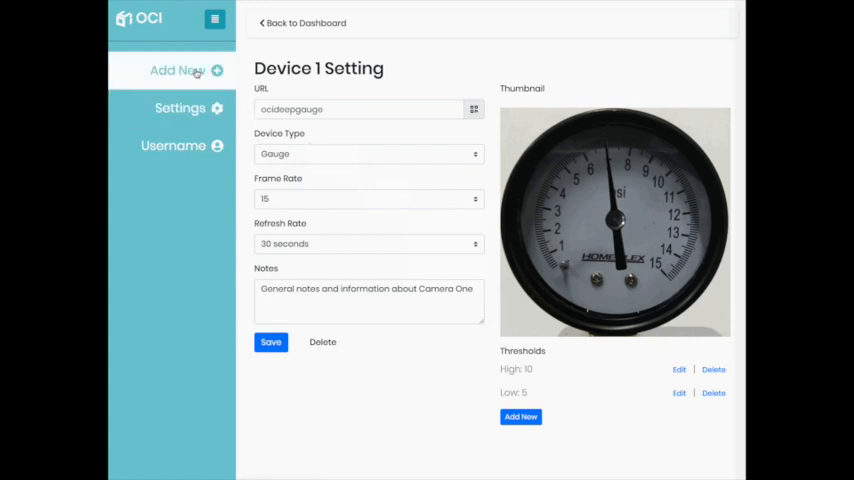
left_click(177, 70)
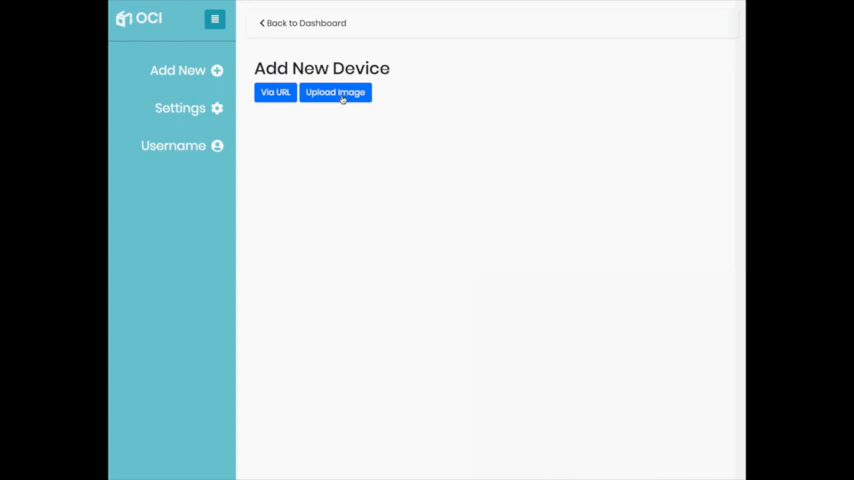
- Add a gauge device from an uploaded image, creating Device 3
left_click(335, 92)
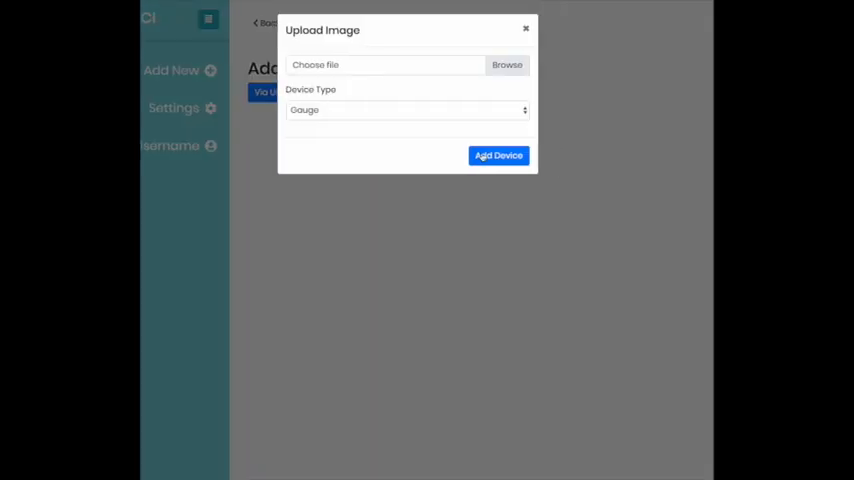
left_click(507, 64)
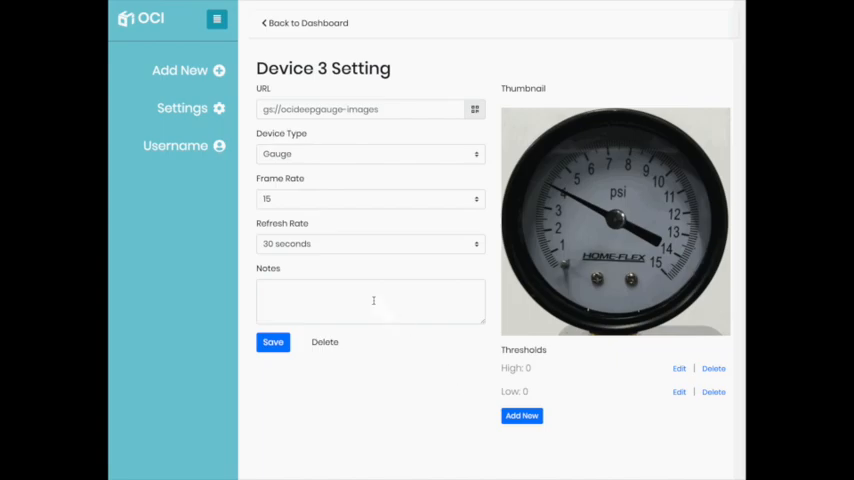
mouse_move(240, 165)
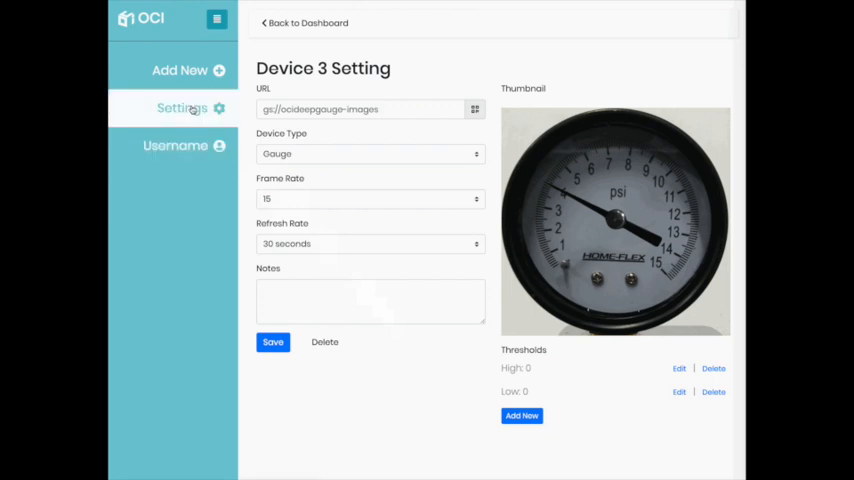
- Set defaults to Camera, 30 fps and 1-minute refresh, then edit the profile username
left_click(182, 108)
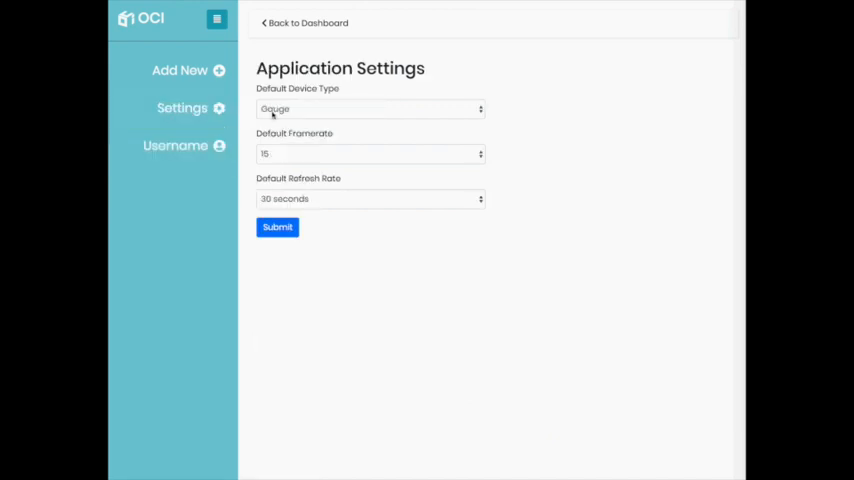
left_click(370, 109)
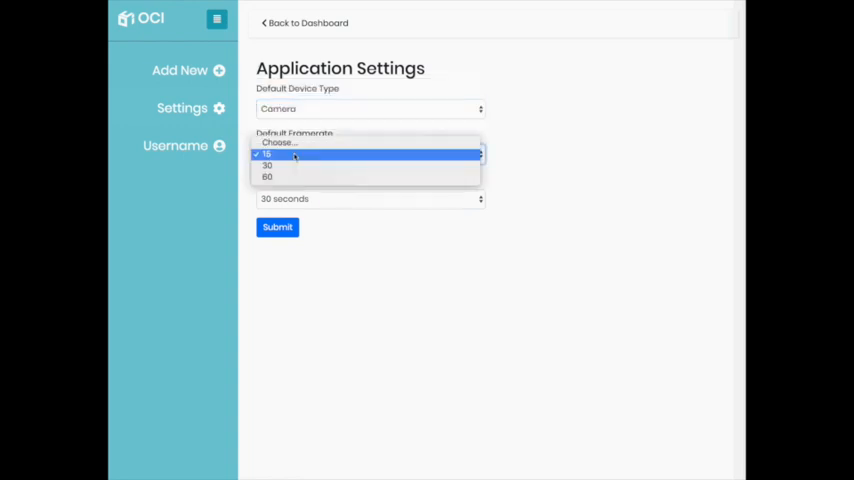
left_click(267, 165)
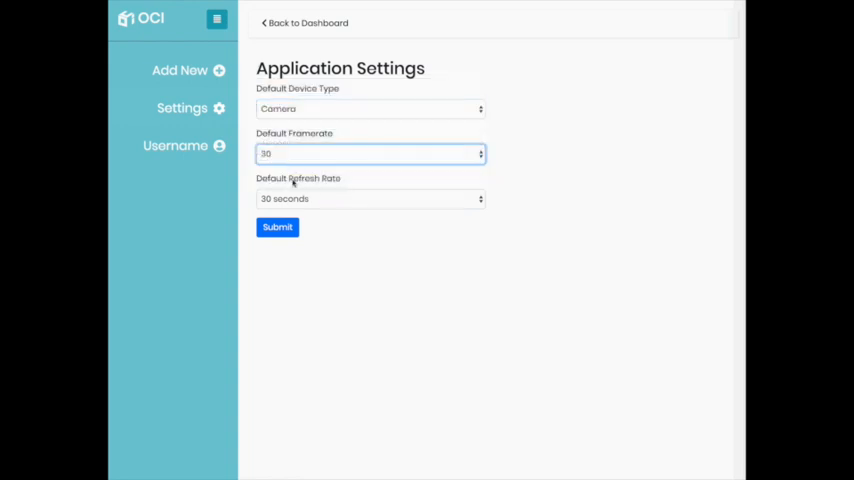
left_click(370, 198)
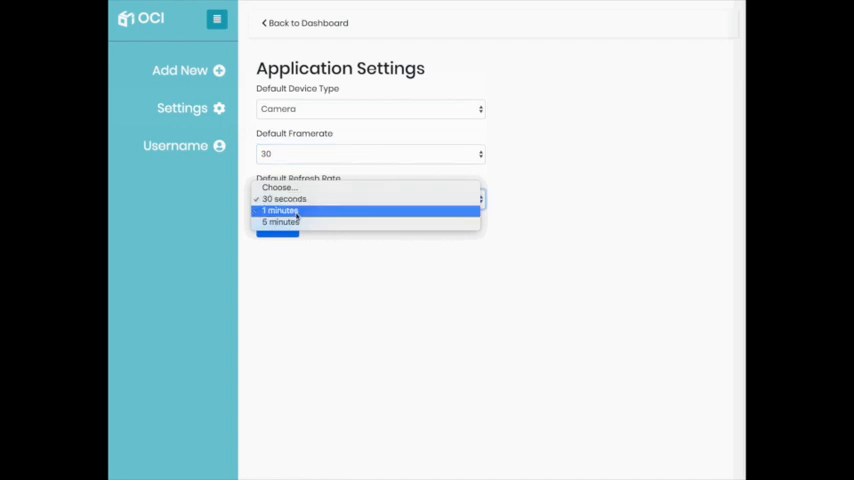
left_click(280, 210)
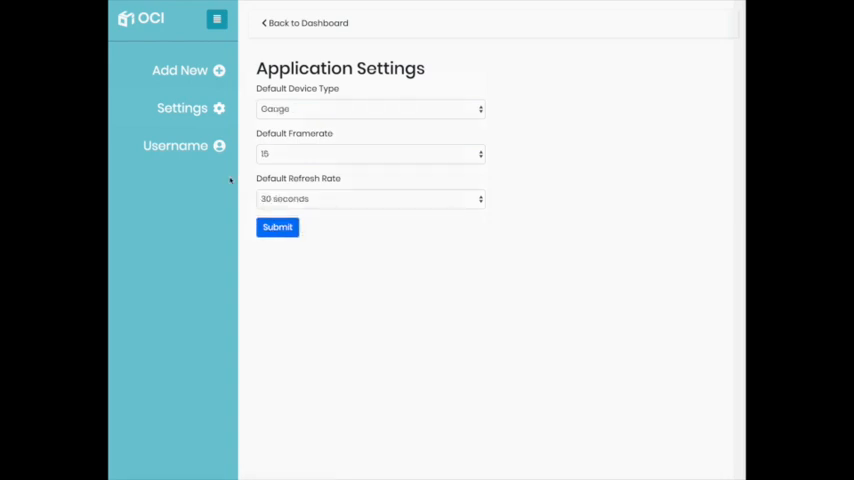
left_click(175, 145)
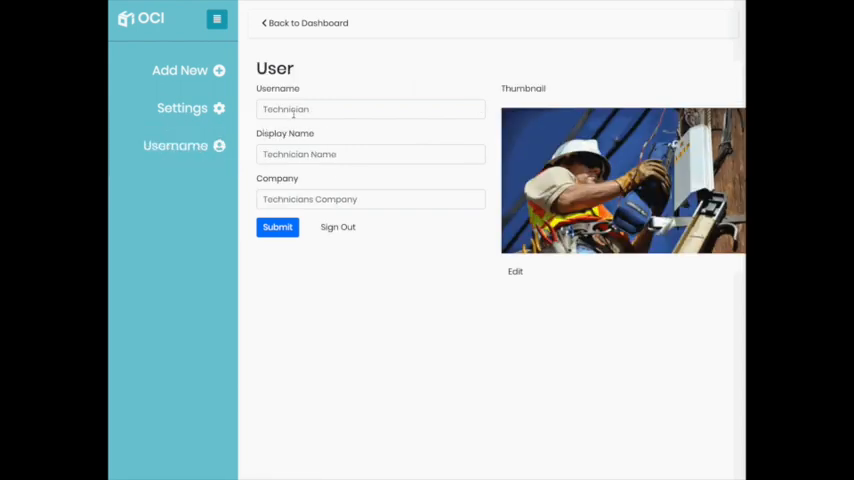
left_click(370, 109)
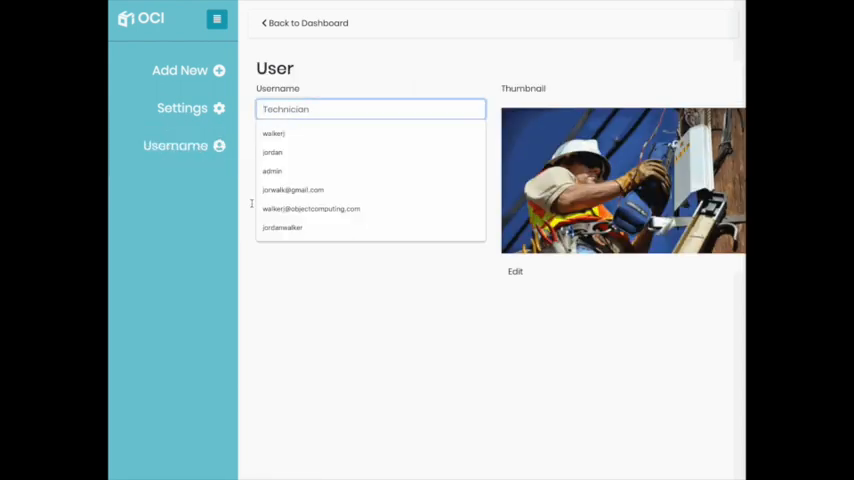